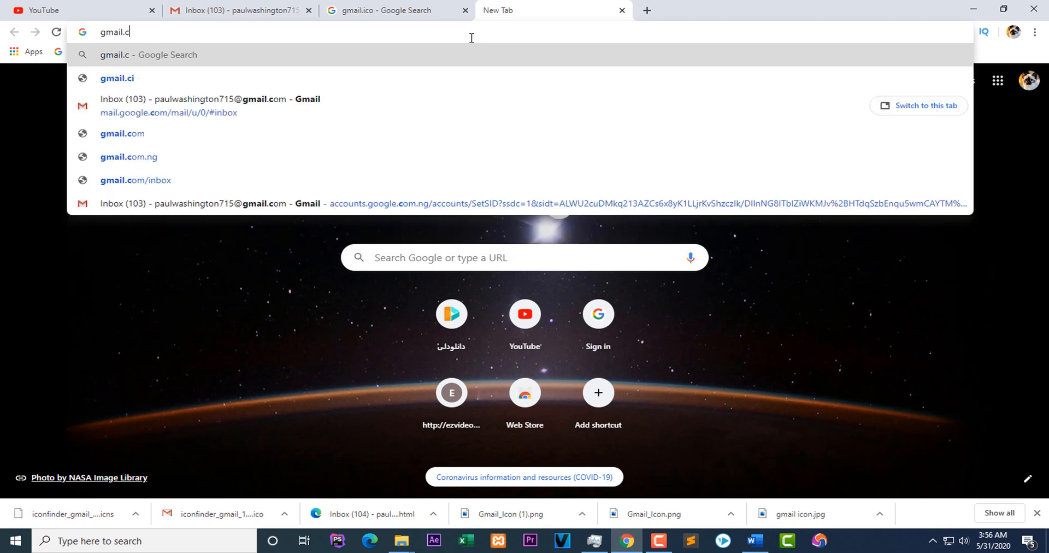
Load the Gmail inbox in Chrome and copy its address from the address bar.
left_click(121, 134)
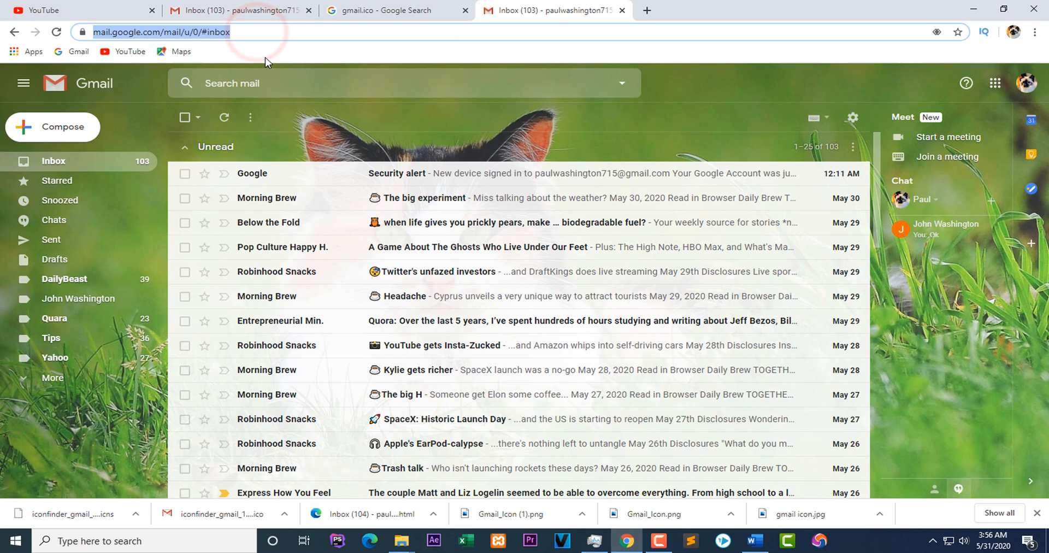
right_click(161, 32)
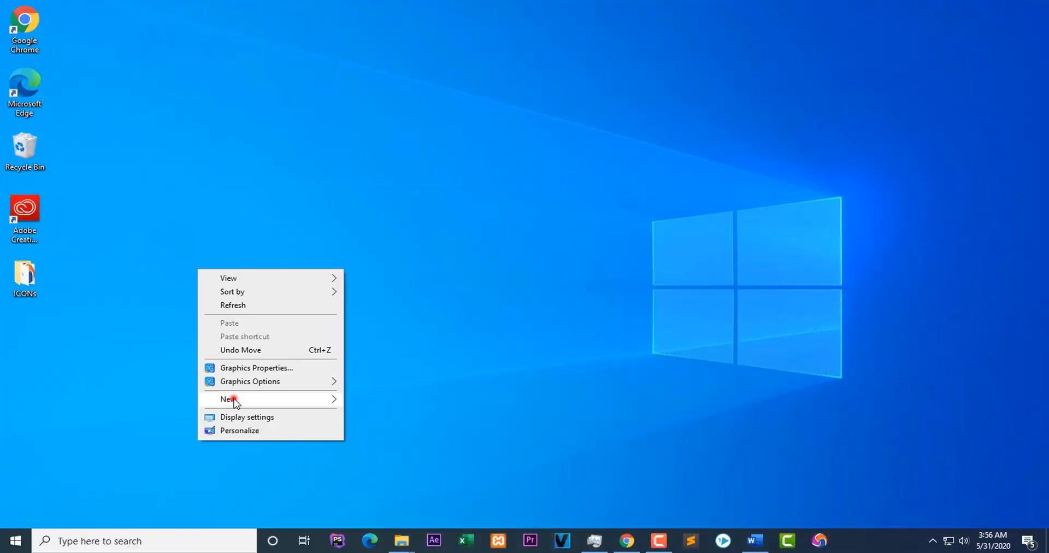
left_click(229, 399)
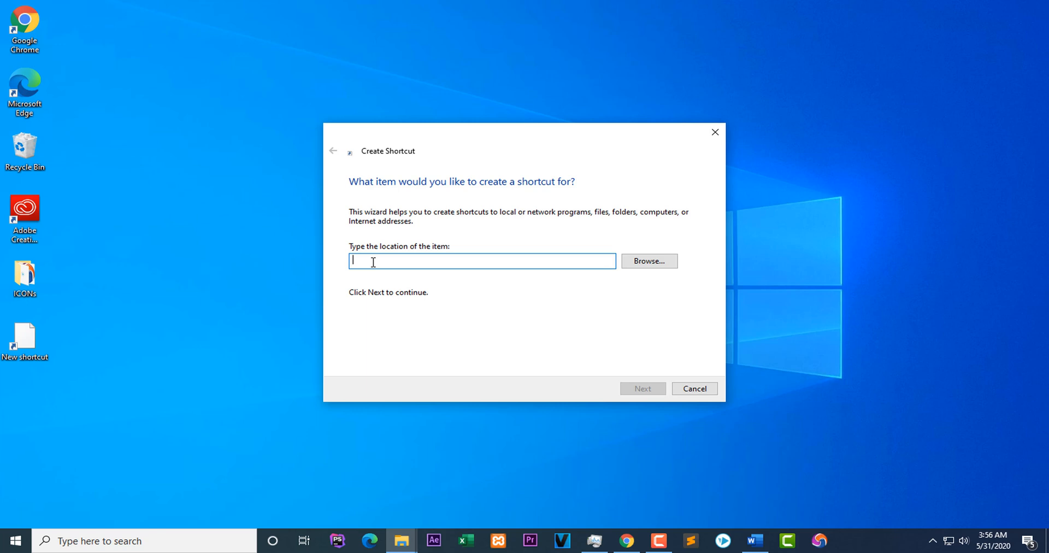
type("https://mail.google.com/mail/u/0/#inbox")
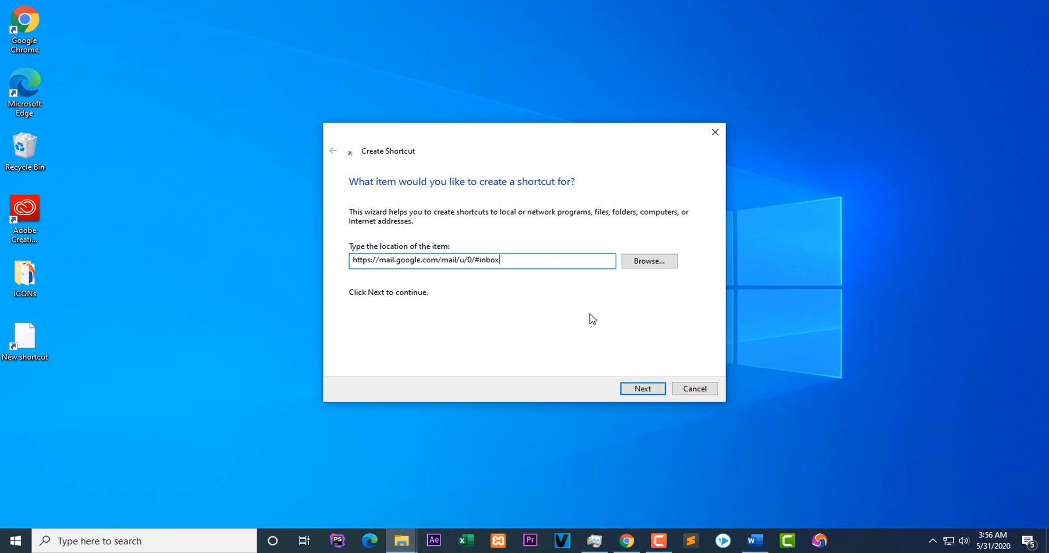
left_click(641, 388)
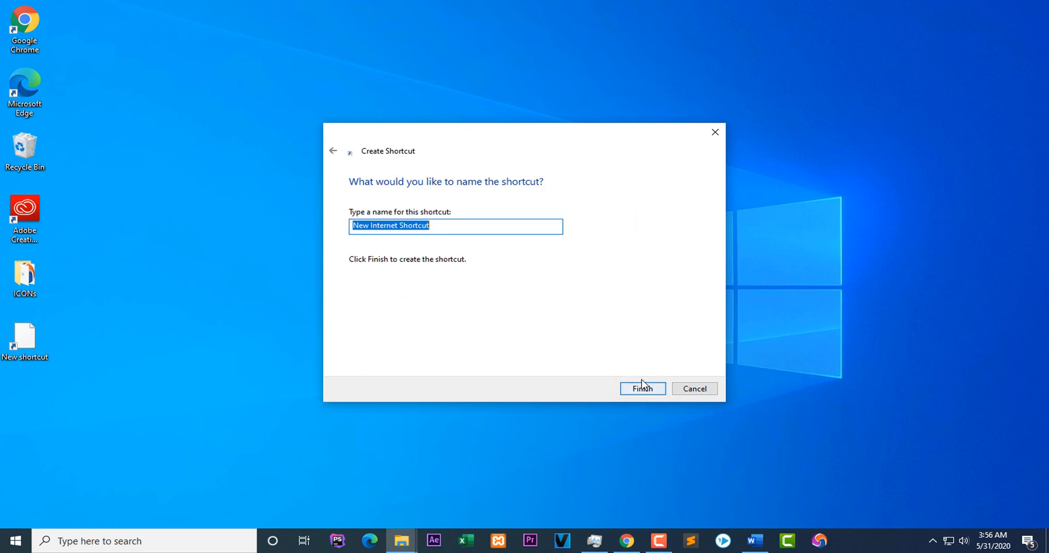
Name the shortcut 'Gmail Inbox' and finish creating it.
type("Gmain")
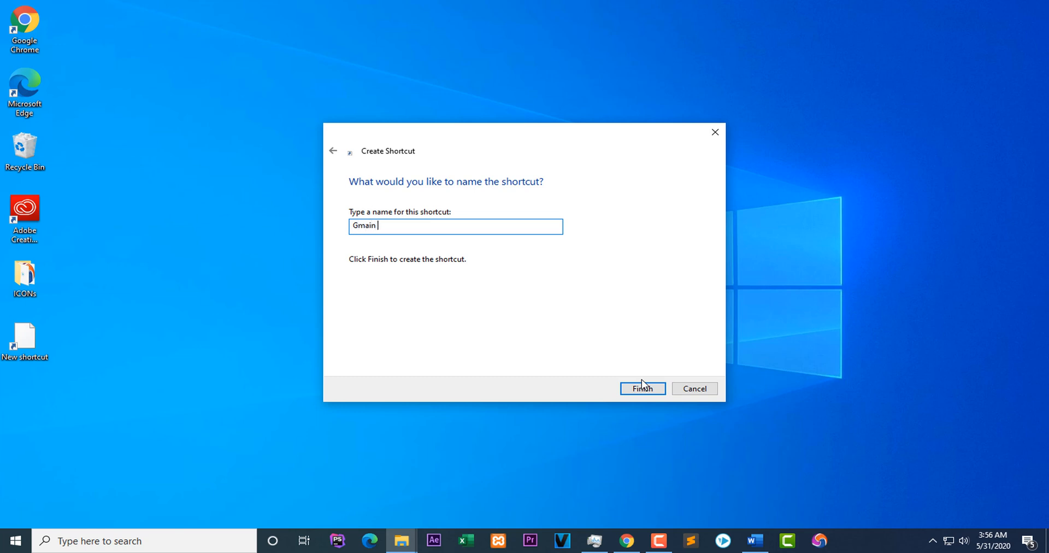
key("Backspace")
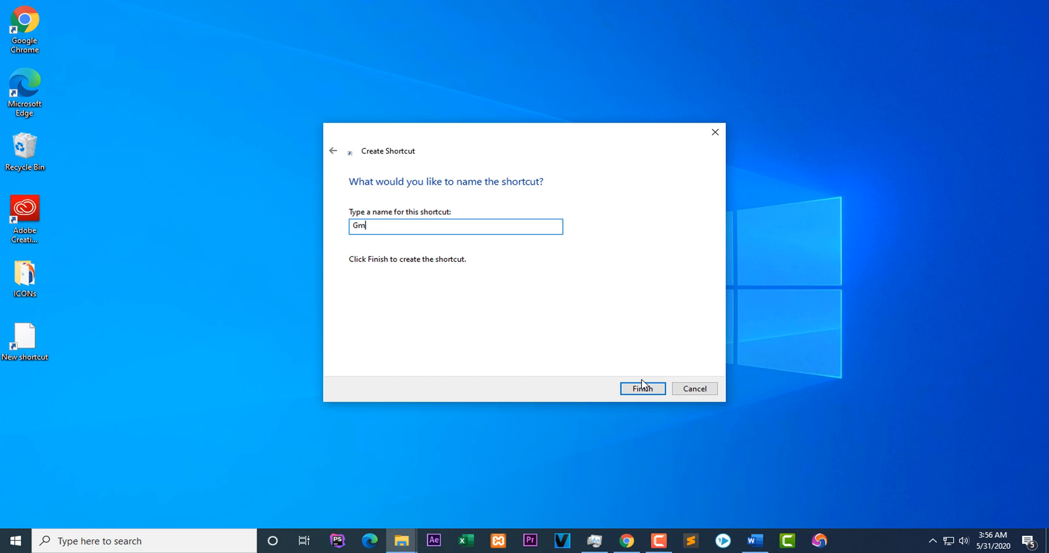
type("ail Inbox")
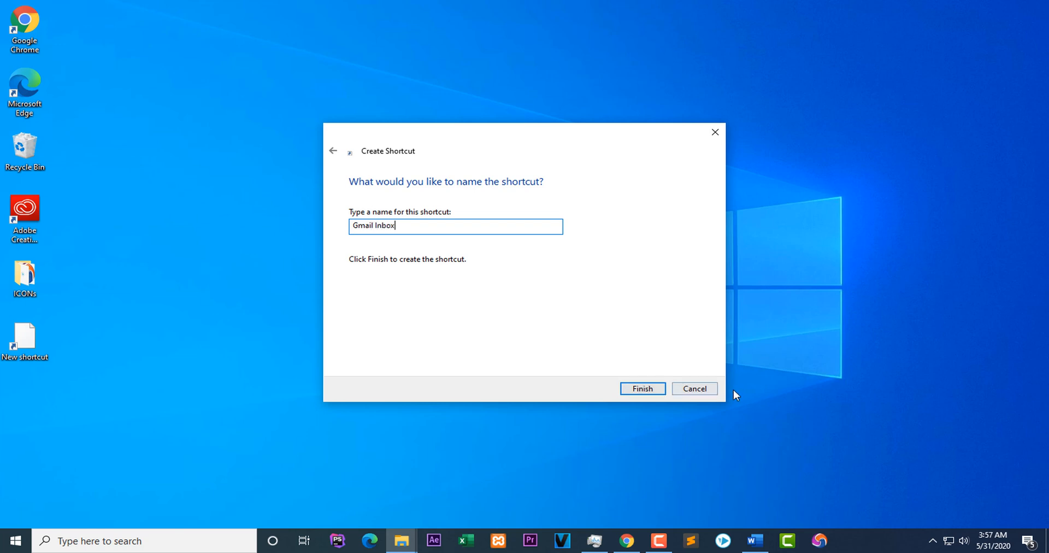
left_click(641, 389)
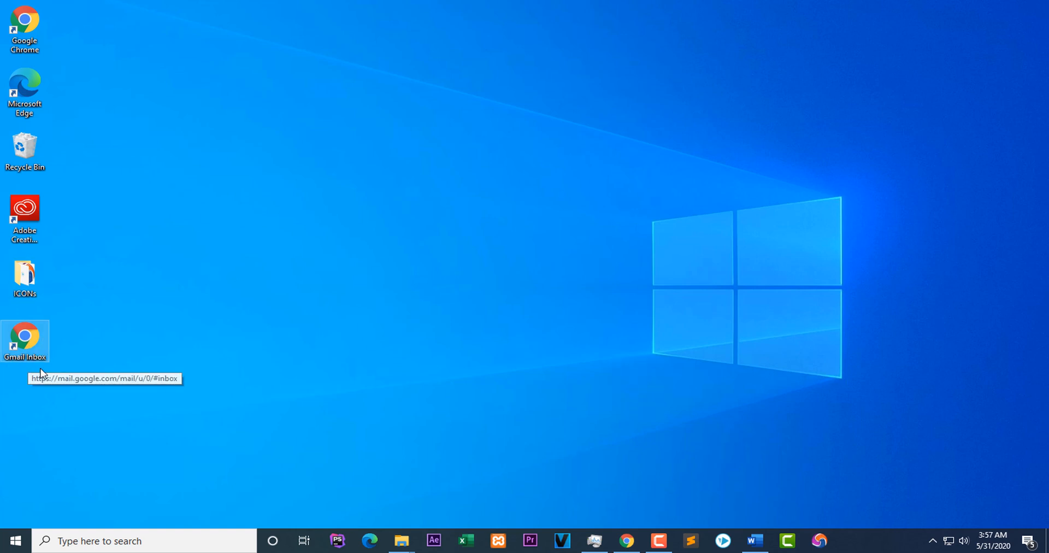
mouse_move(35, 340)
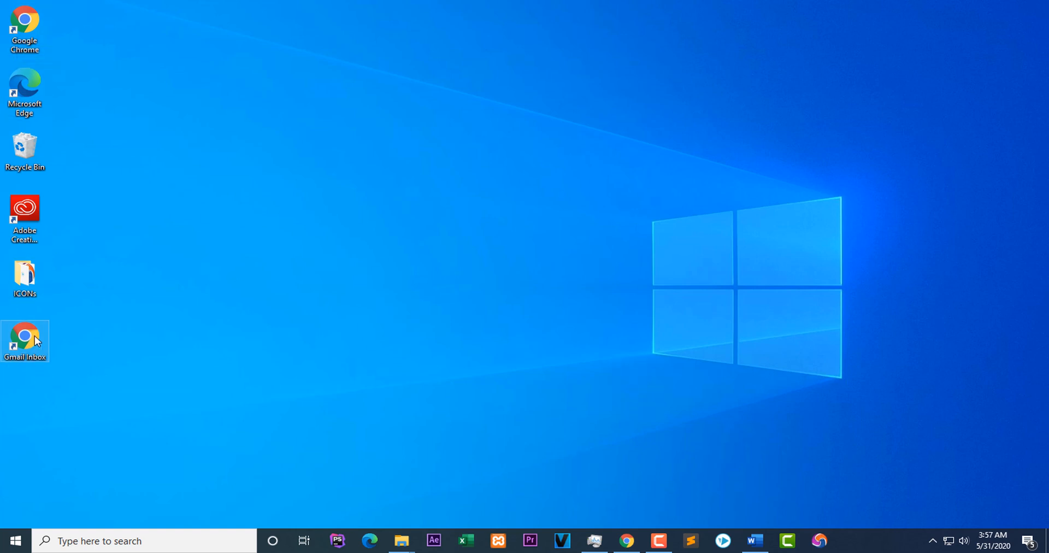
In the Gmail Inbox shortcut's properties, browse the computer for a new icon file.
right_click(25, 338)
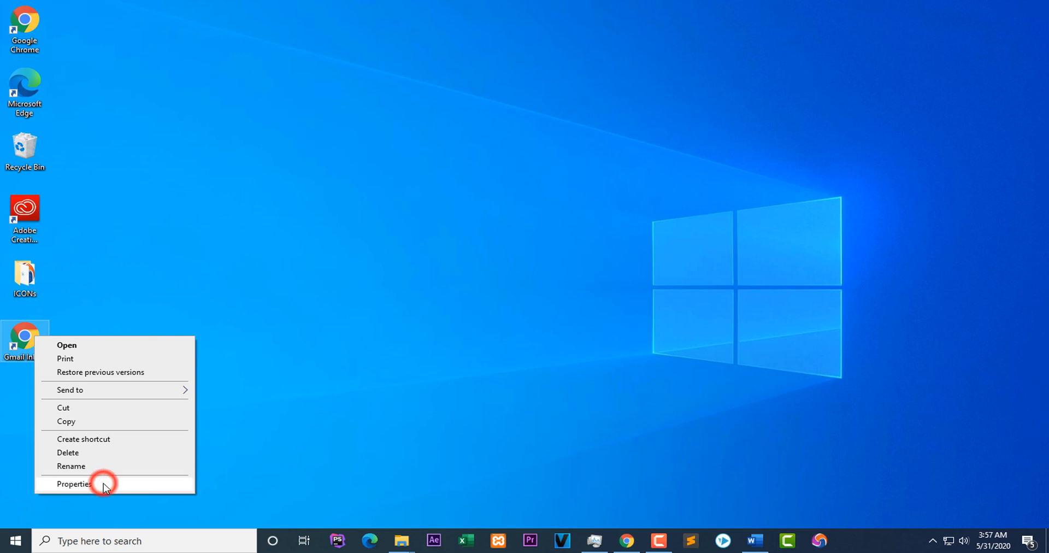
left_click(73, 482)
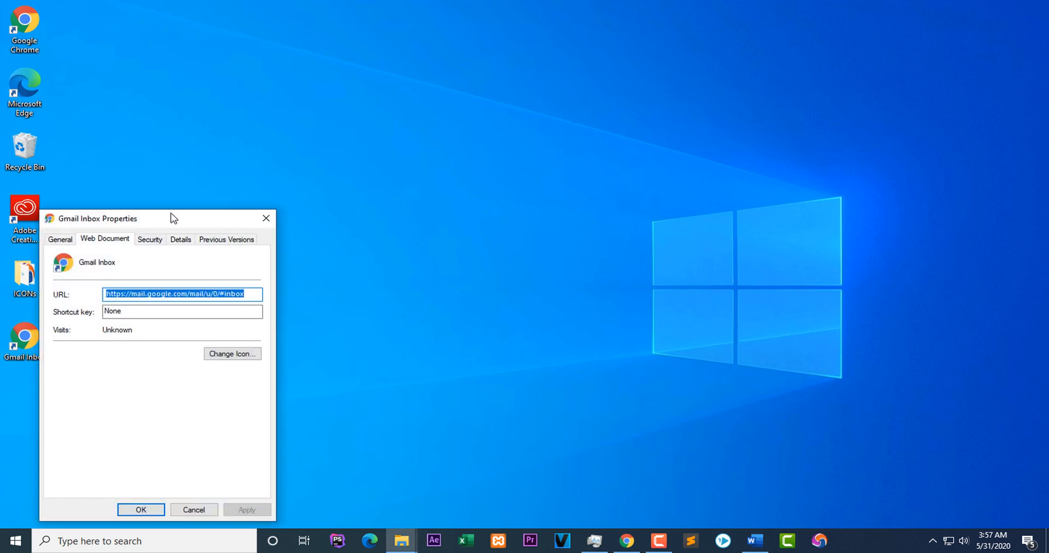
left_click_drag(100, 218, 195, 148)
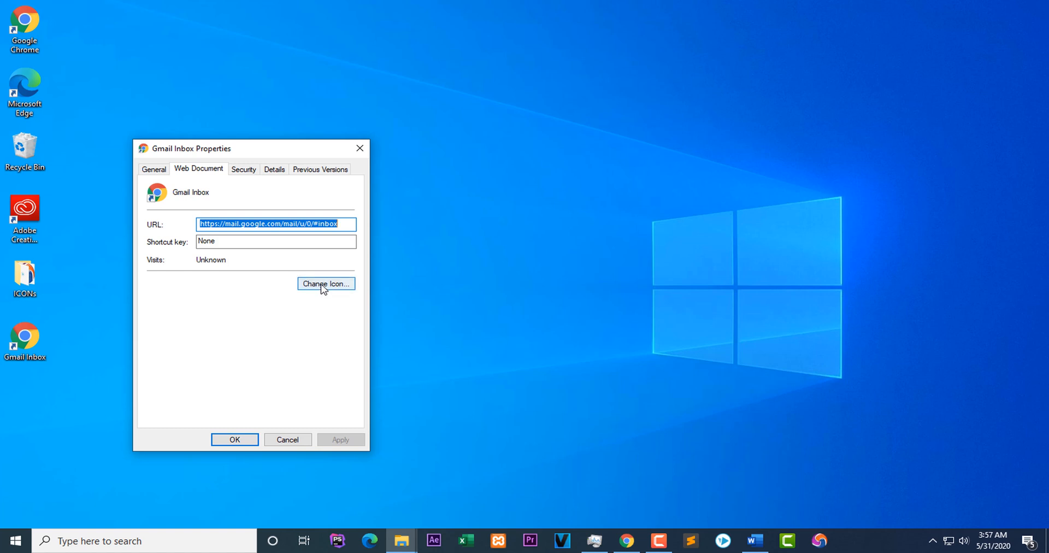
left_click(325, 283)
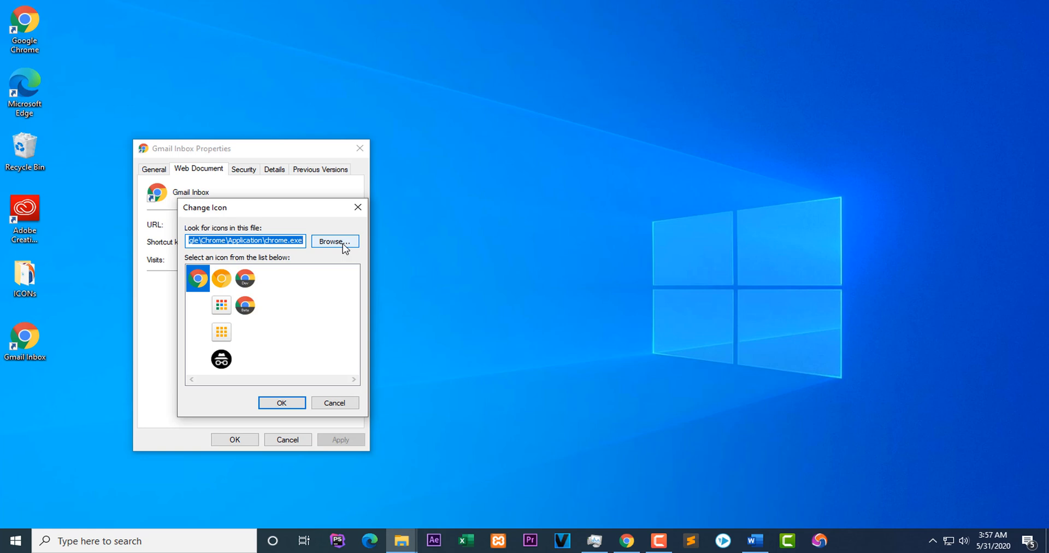
left_click(334, 242)
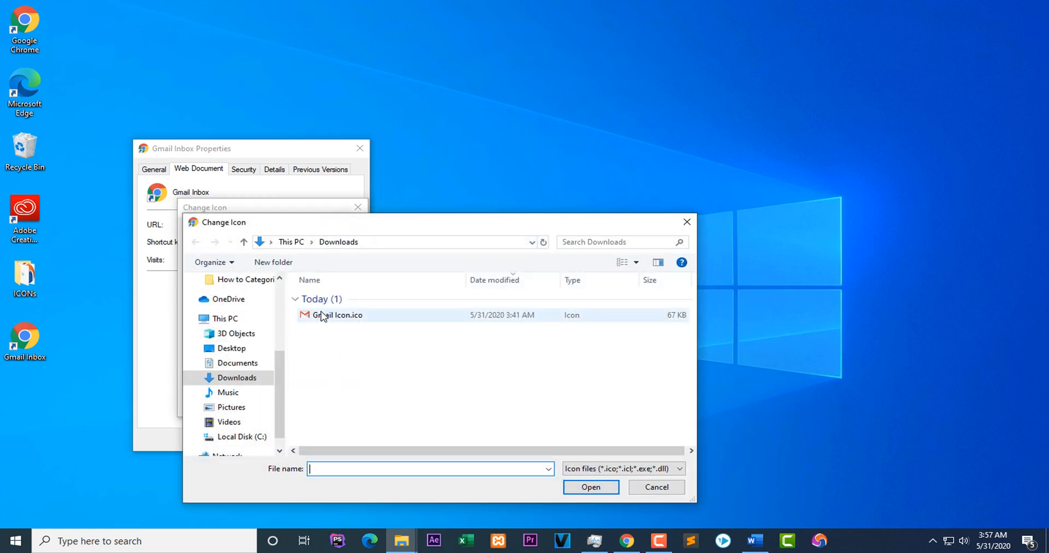
mouse_move(351, 319)
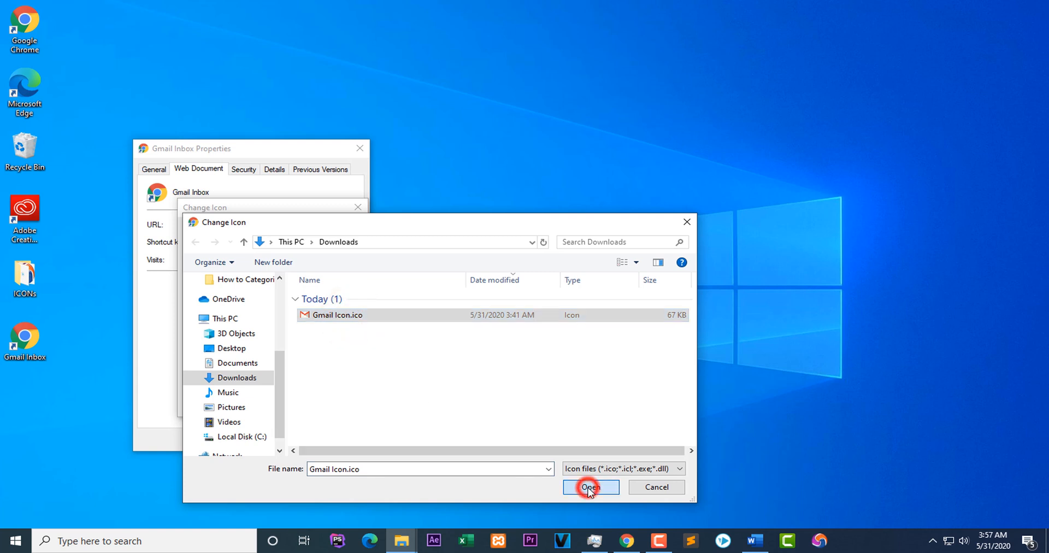
Load Gmail Icon.ico as the shortcut's icon, apply it and return to the browser.
left_click(589, 486)
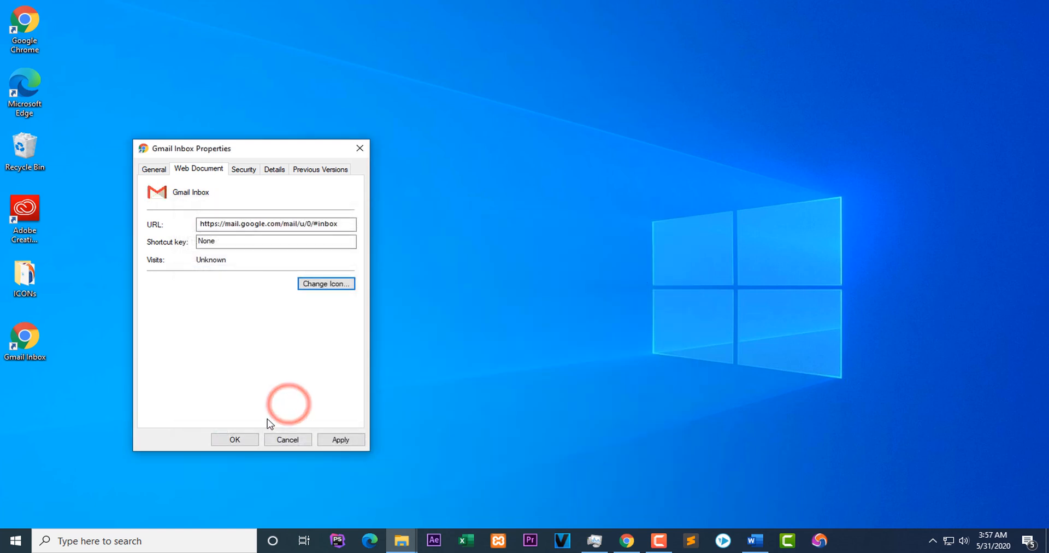
left_click(340, 439)
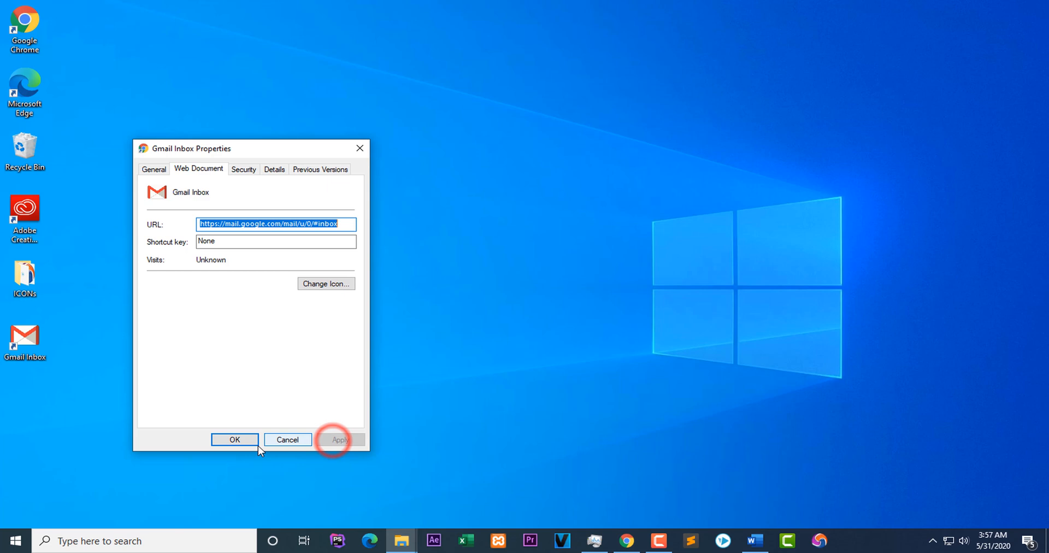
left_click(234, 439)
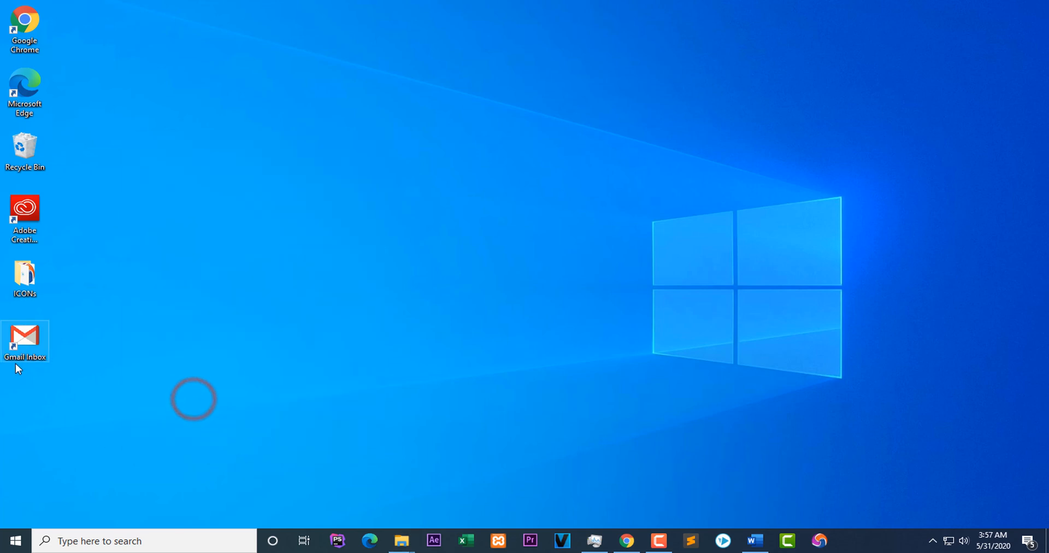
double_click(25, 340)
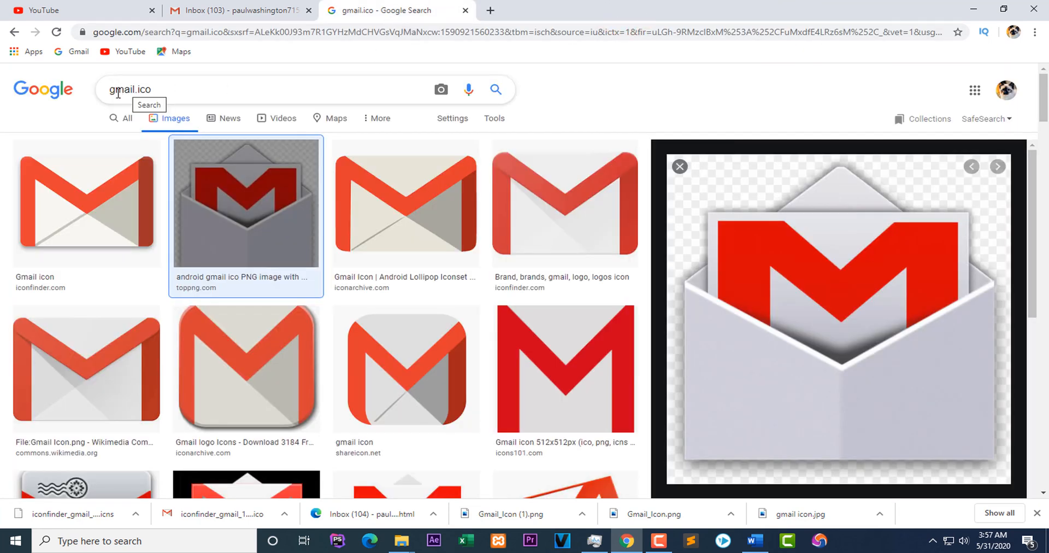
From the gmail.ico image results, visit the first Gmail icon on iconfinder.com.
left_click(142, 88)
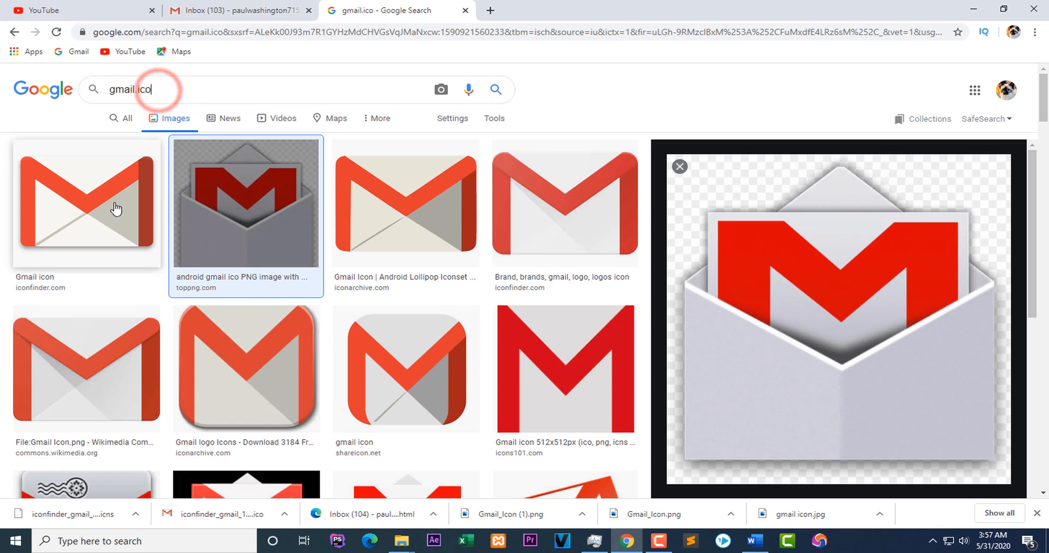
mouse_move(34, 277)
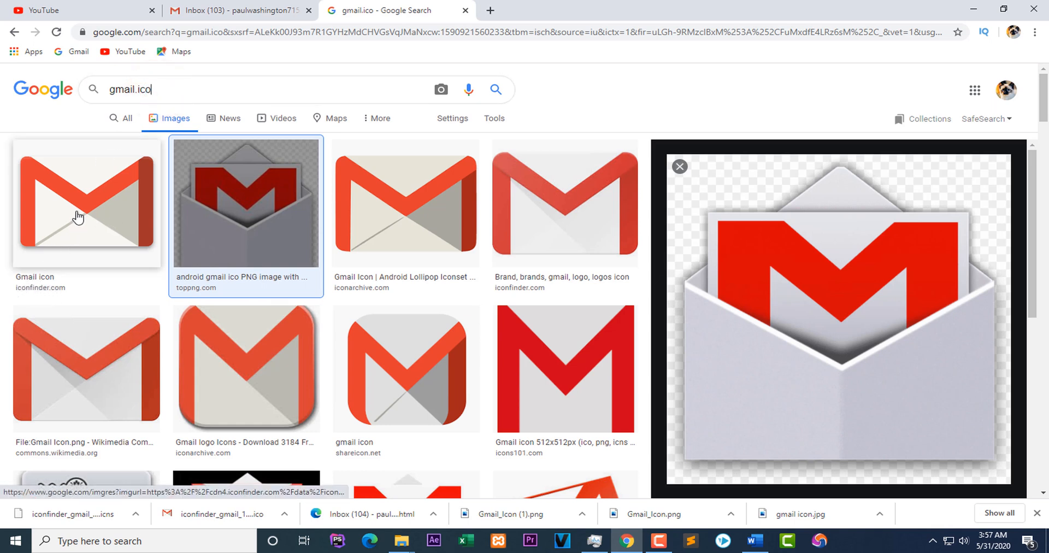
left_click(85, 203)
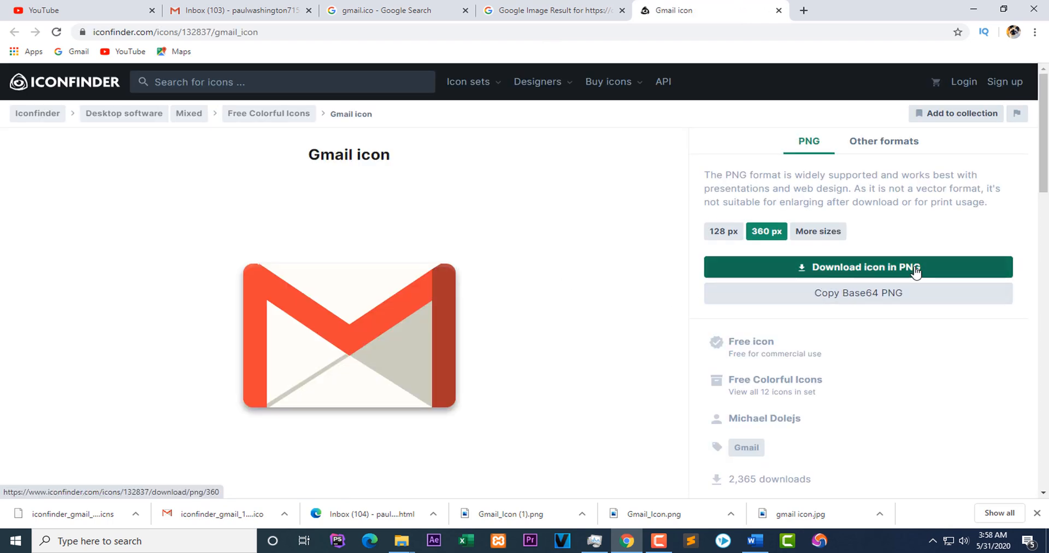
Download the Gmail icon in ICO format via Other formats and show the downloaded file's options.
left_click(882, 141)
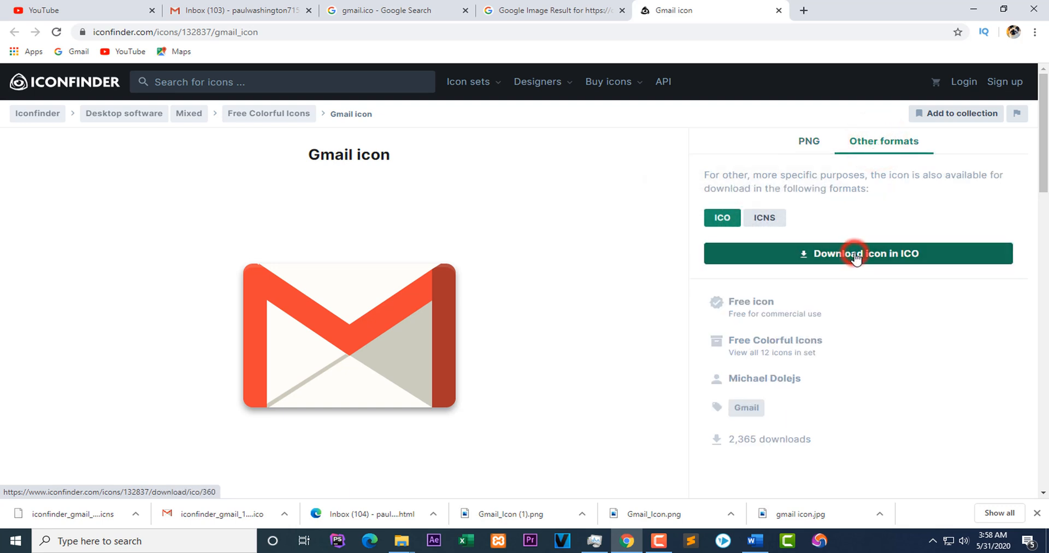
left_click(858, 254)
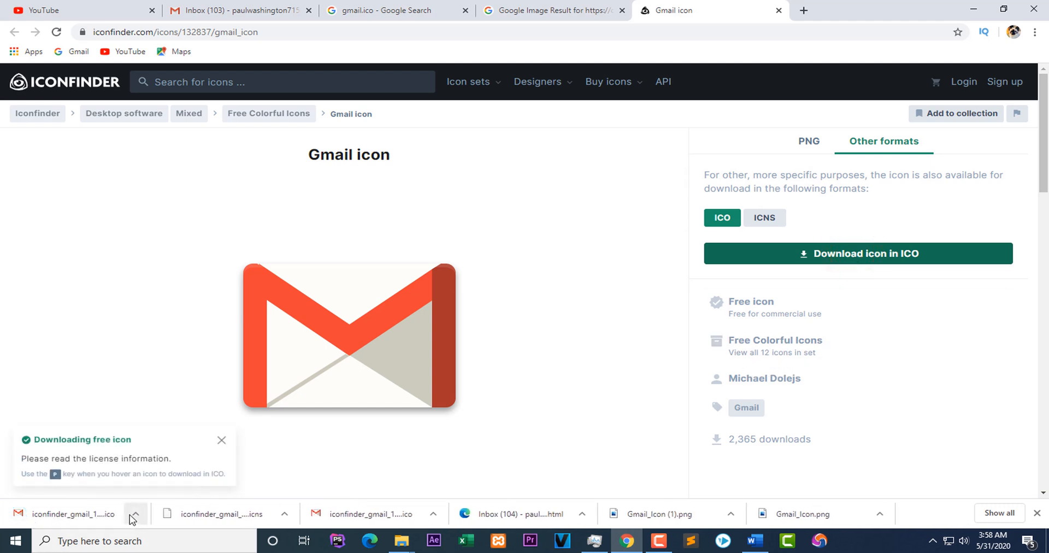
left_click(134, 513)
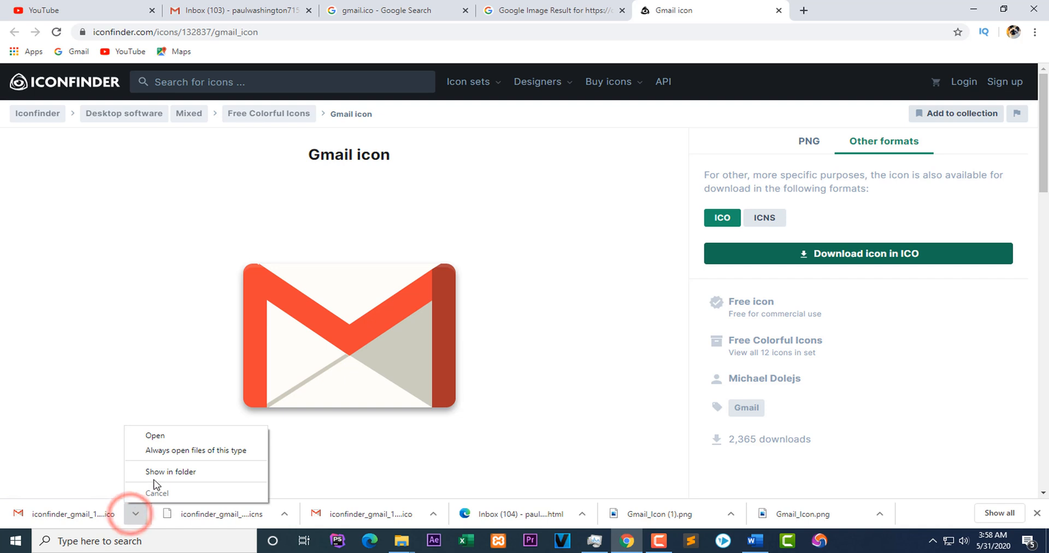
left_click(171, 471)
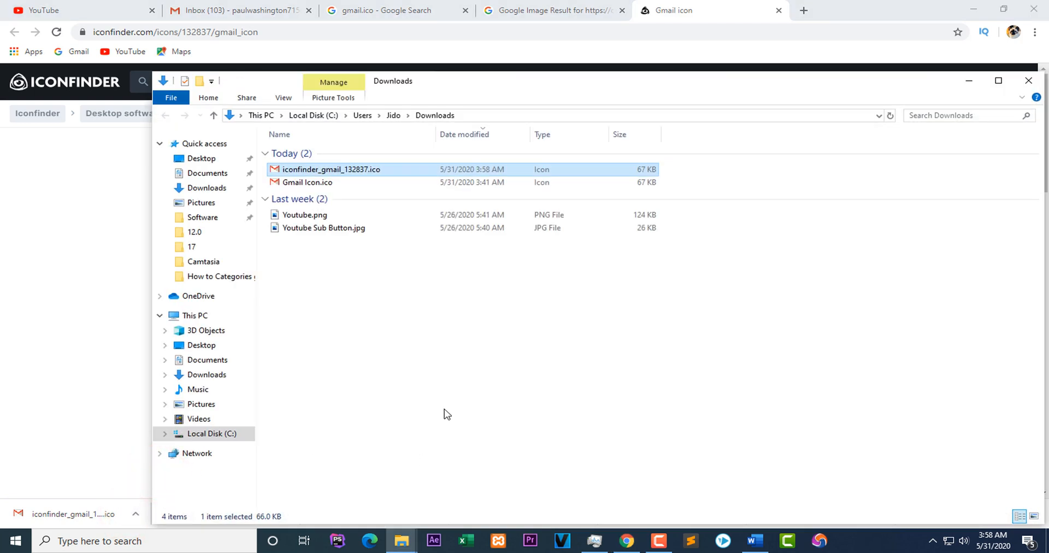
mouse_move(308, 182)
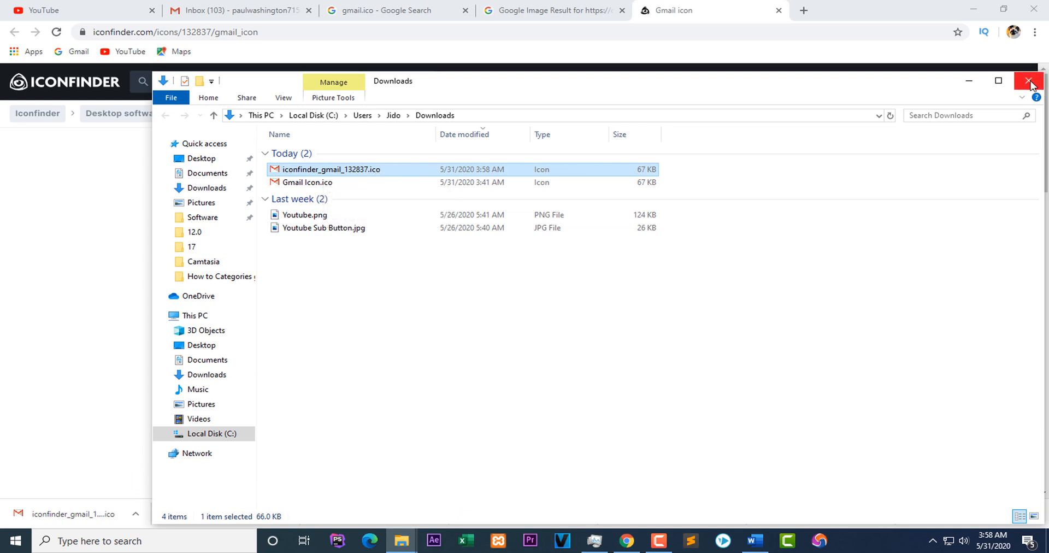
left_click(1030, 81)
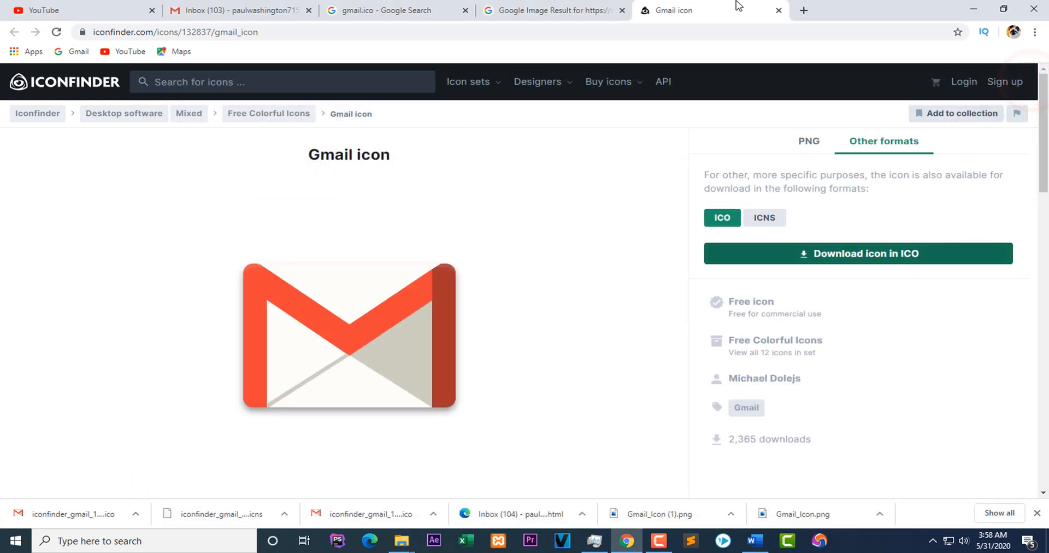